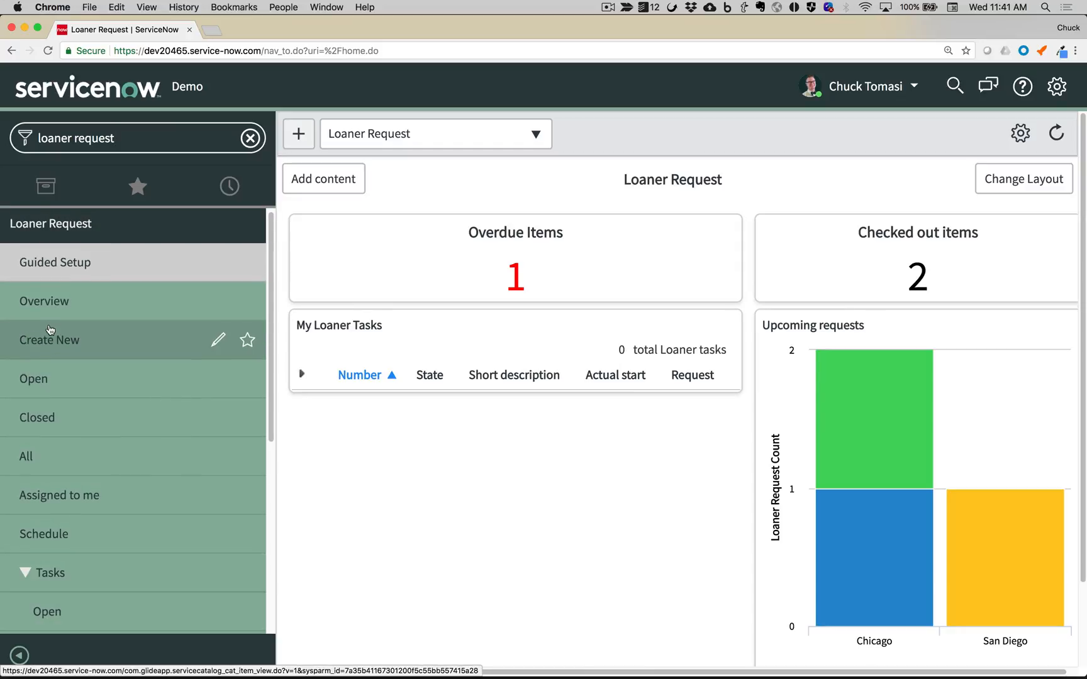
- List the open loaner requests and view record LNR0001001
click(33, 378)
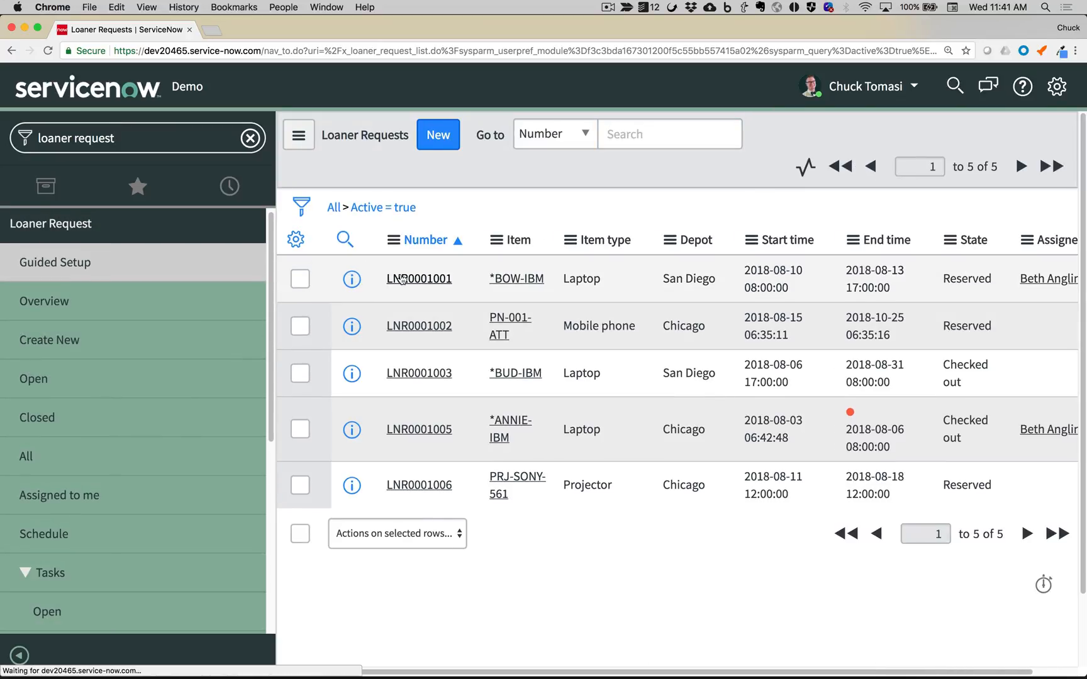
click(417, 280)
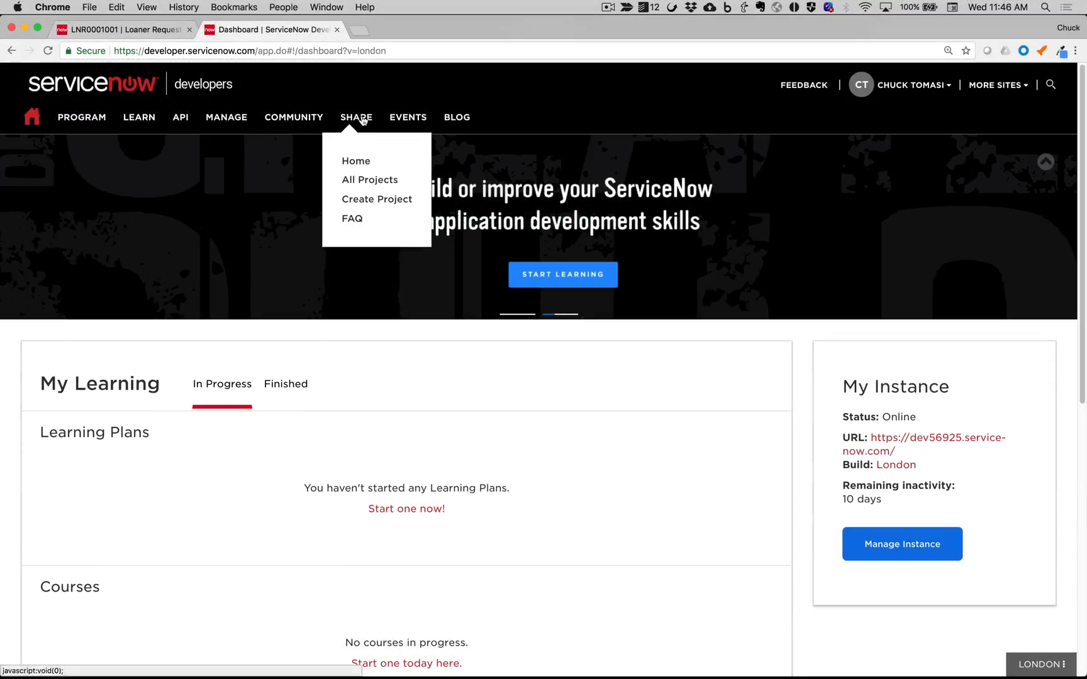
- Locate the Loaner Request System share project and download its version 3.0
click(370, 180)
text(loaner request)
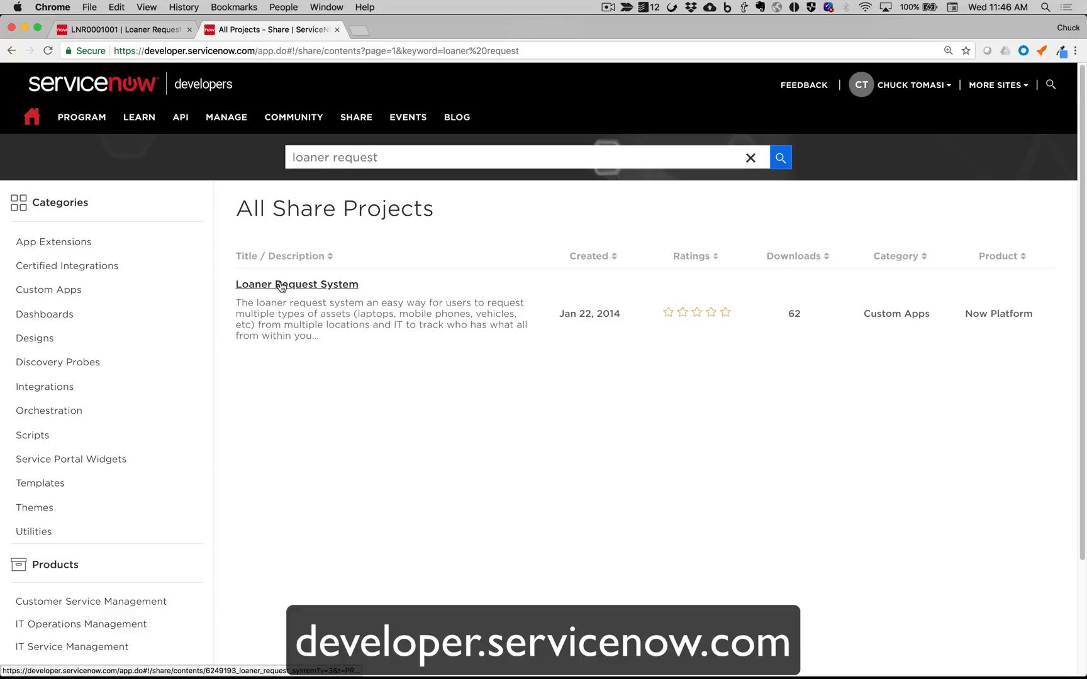
click(297, 284)
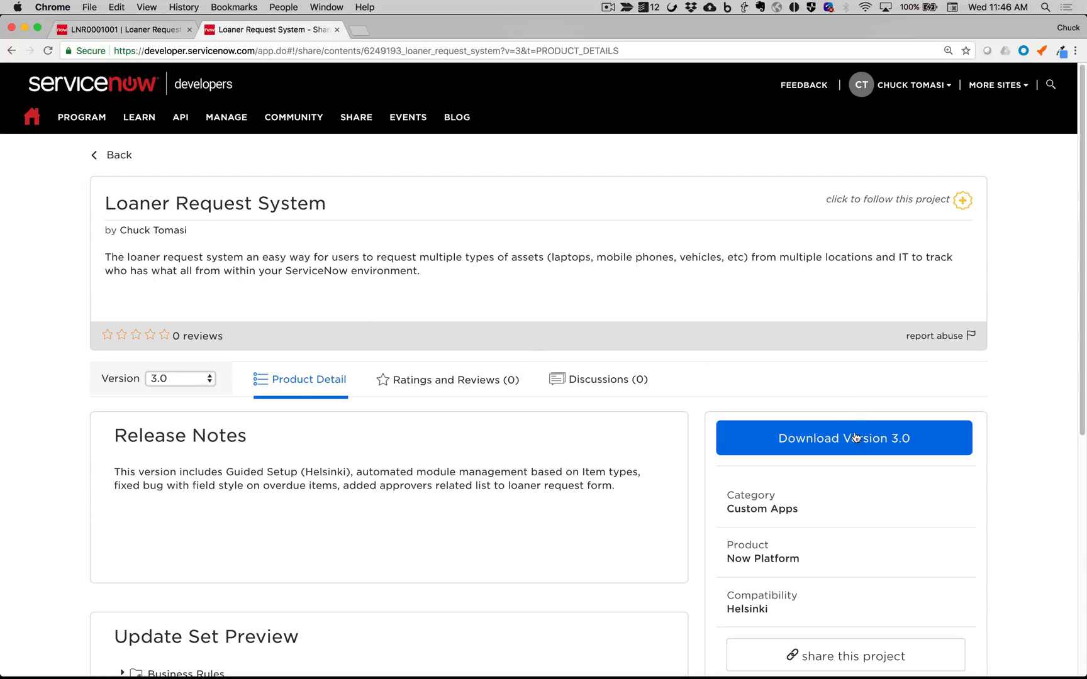
click(844, 437)
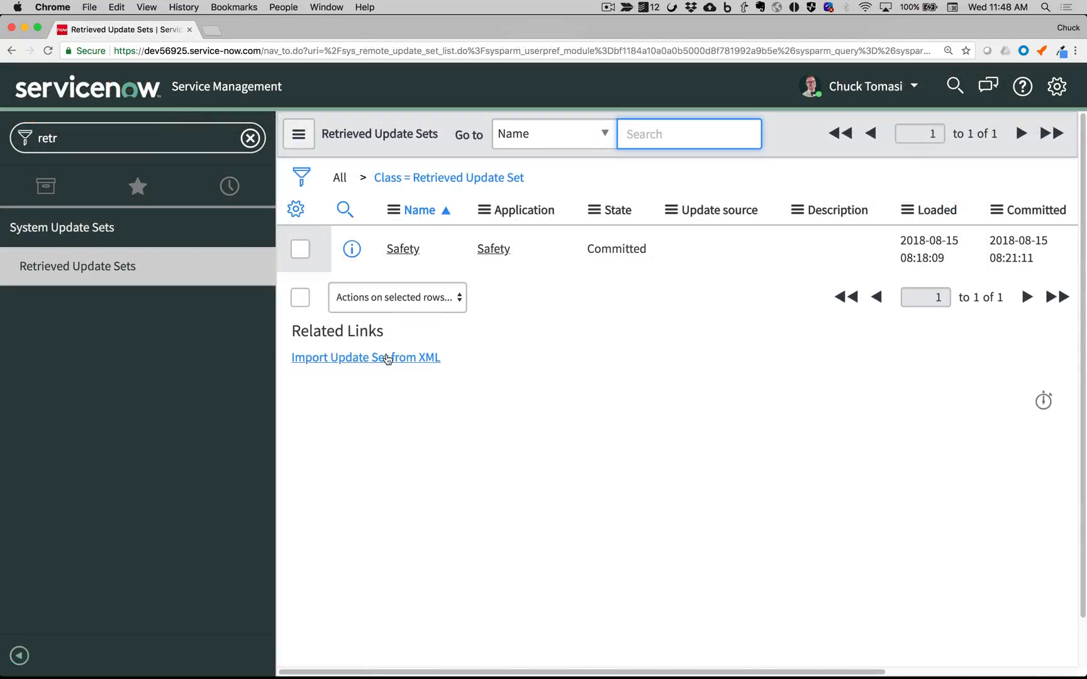
- Import the downloaded update set, then review the Loaner Request guided setup at 53%
click(364, 358)
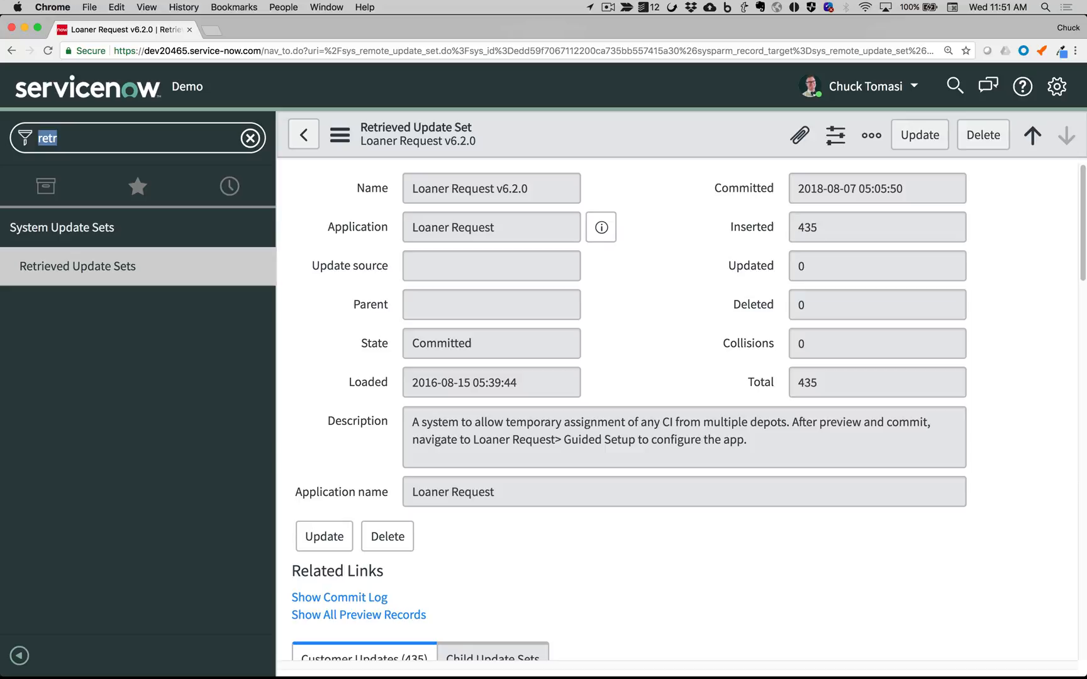
text(loaner req)
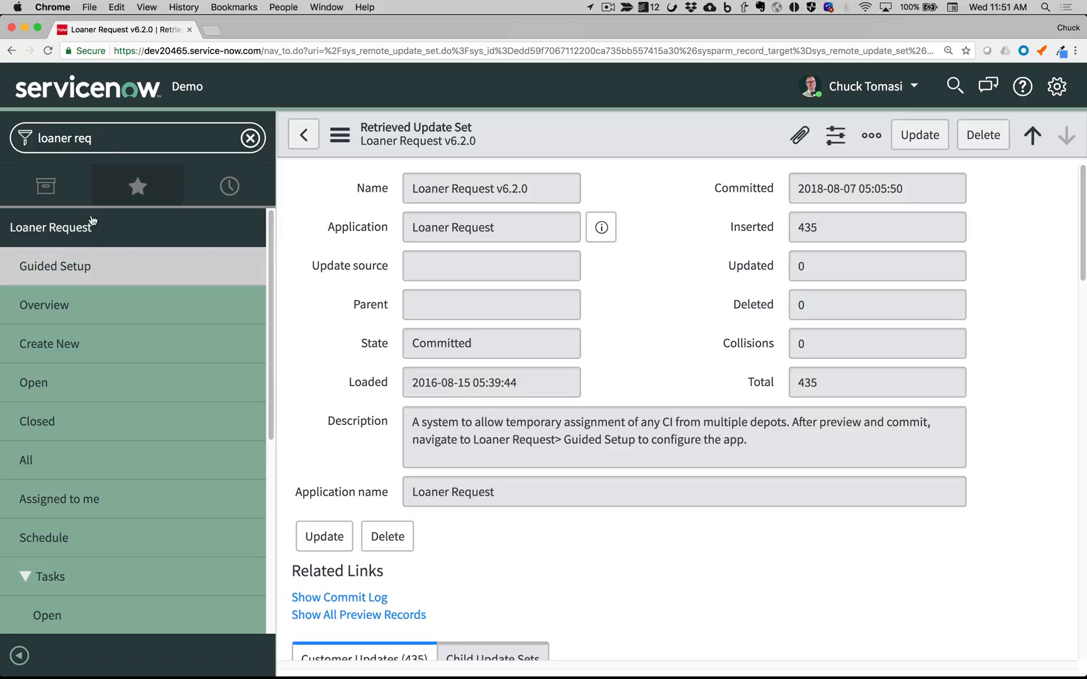
click(55, 267)
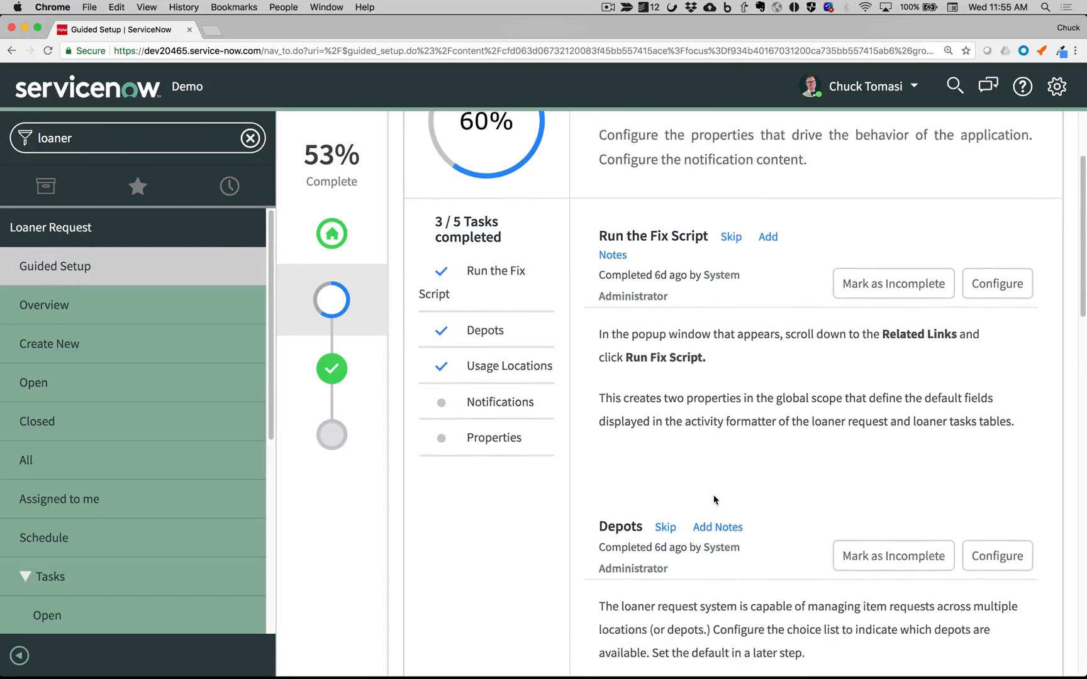
scroll(down, 3)
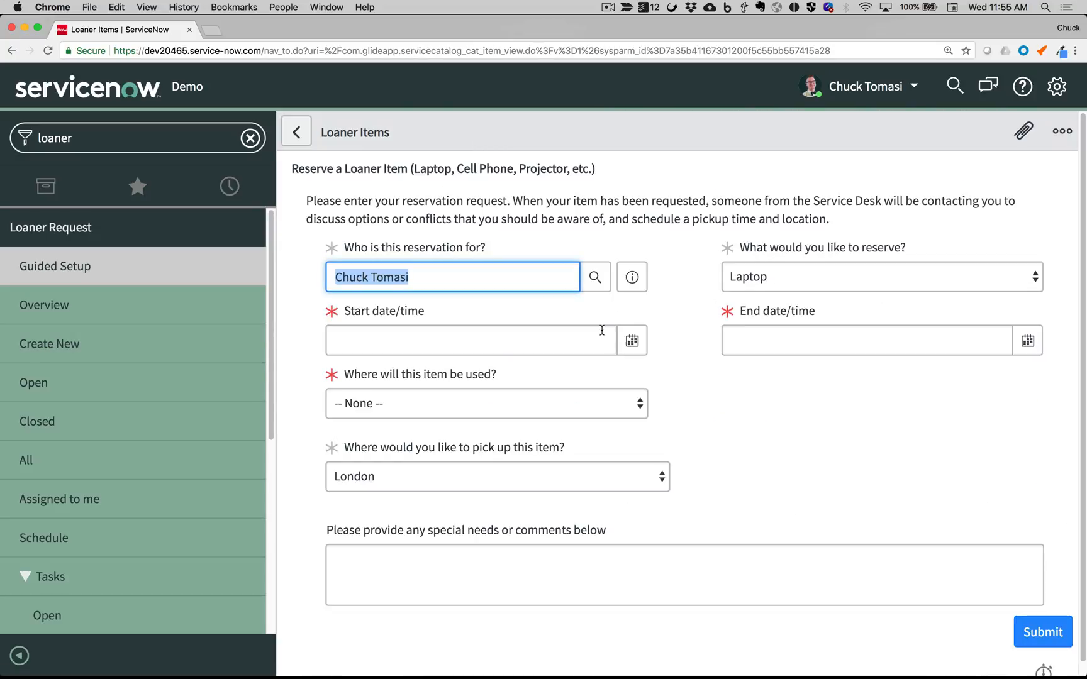
- Set the reservation start date for the new Chicago laptop request LNR0001007
click(630, 341)
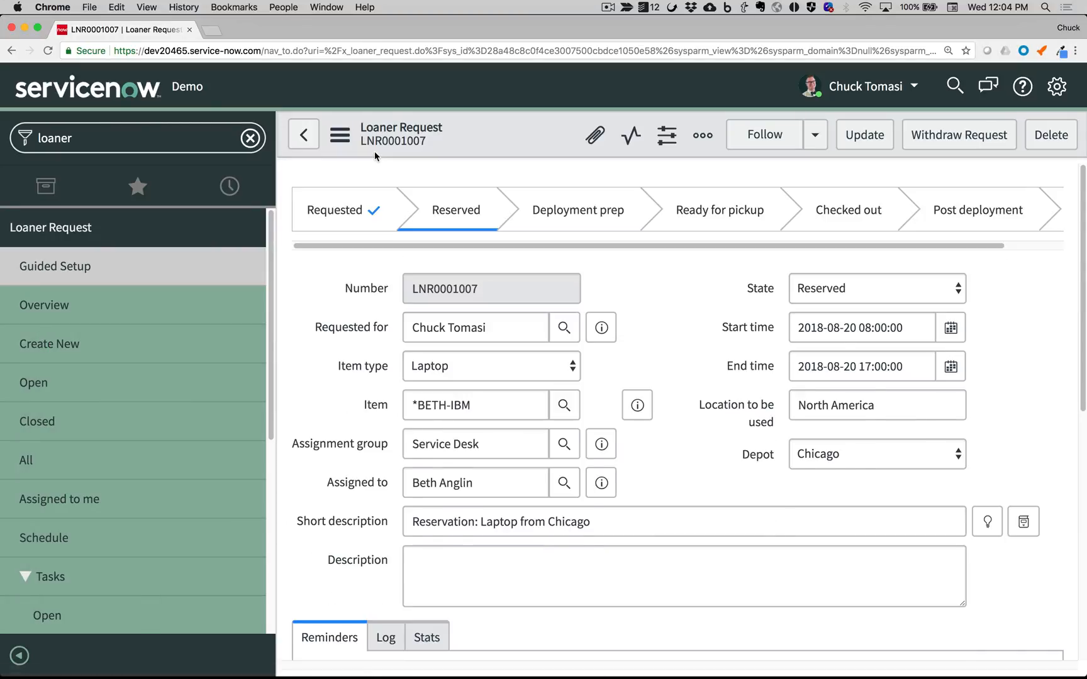
- Inspect LNR0001008 and LNR0001005's overdue reminders, then show the *ANNIE-IBM reservation timeline
click(32, 383)
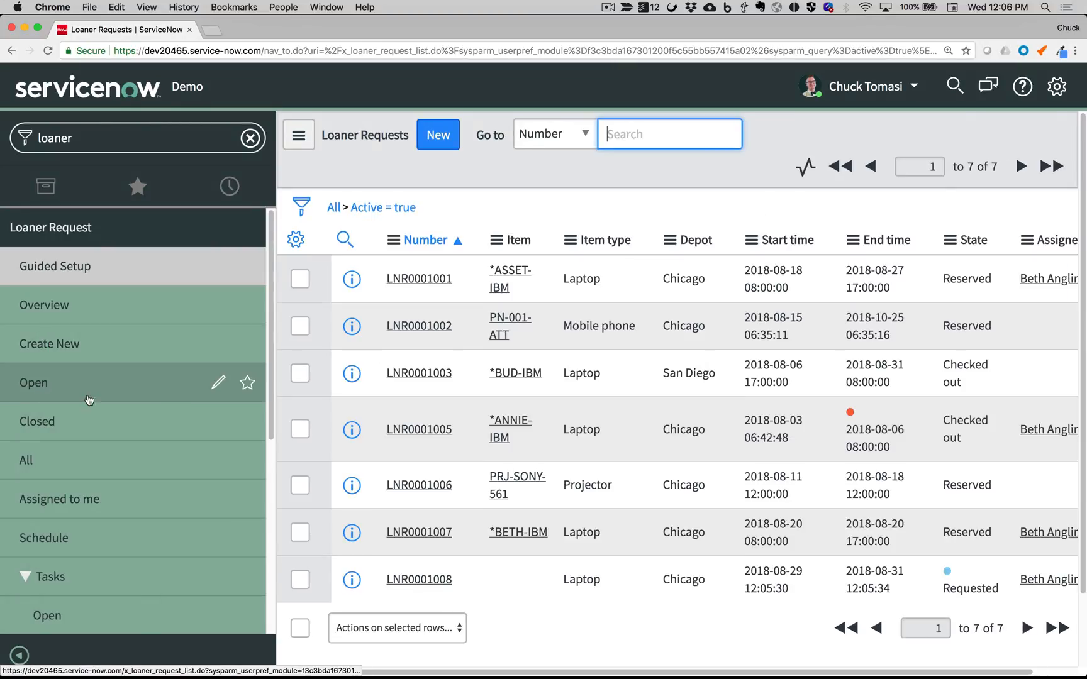
click(418, 580)
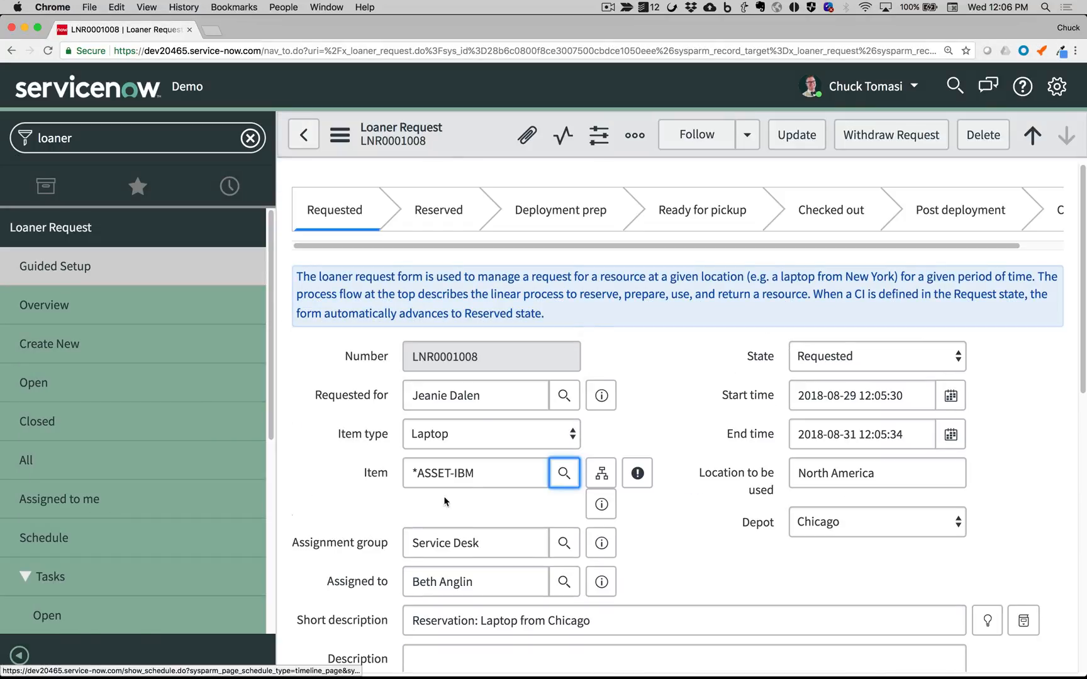
click(340, 134)
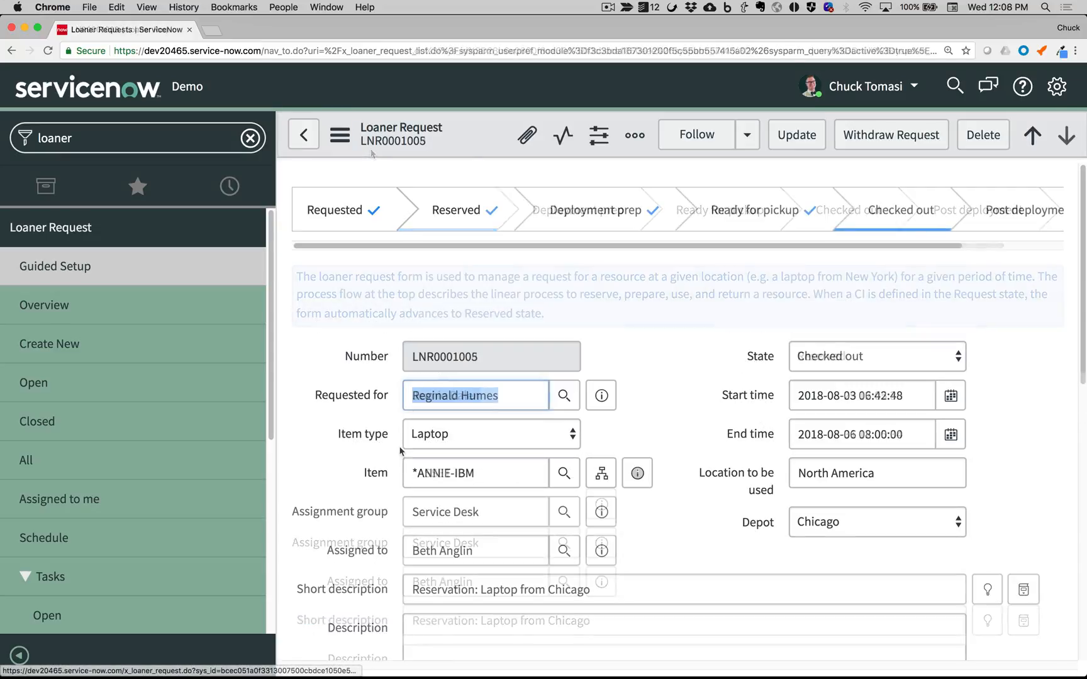
scroll(down, 3)
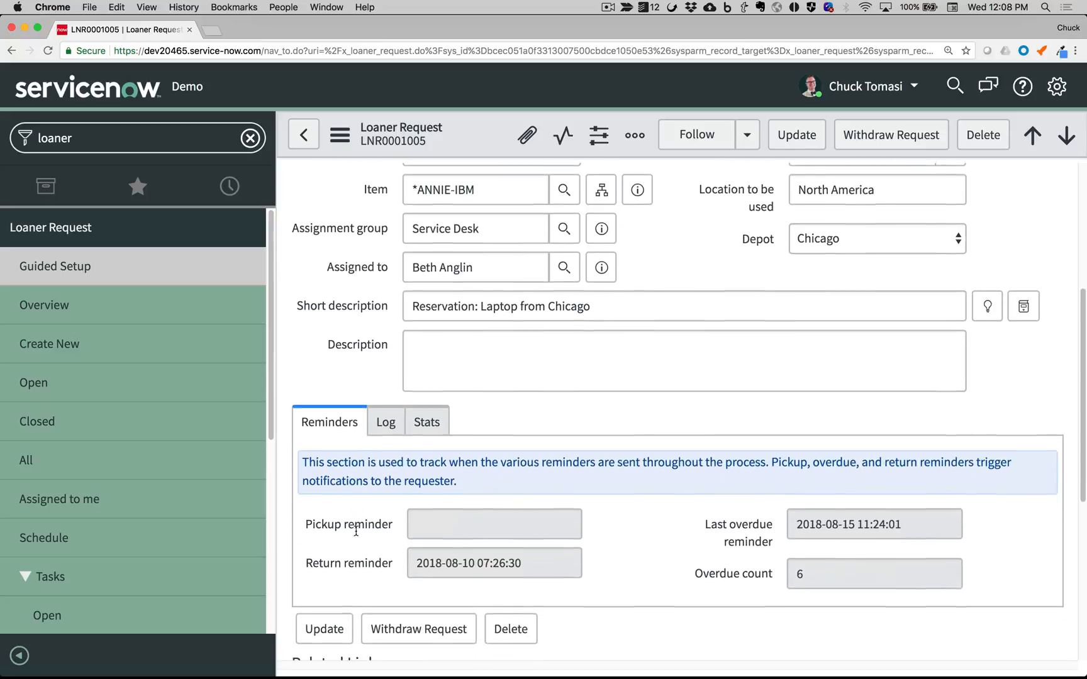
click(495, 544)
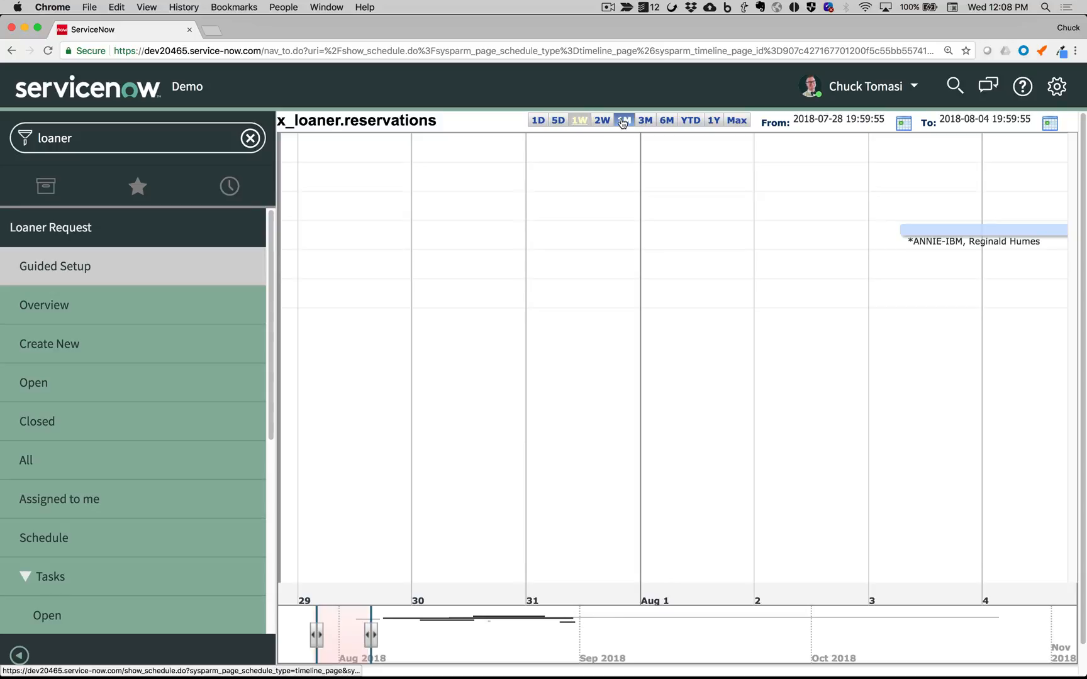
- Widen the timeline to one month, then view the Loaner Request overview dashboard
click(644, 119)
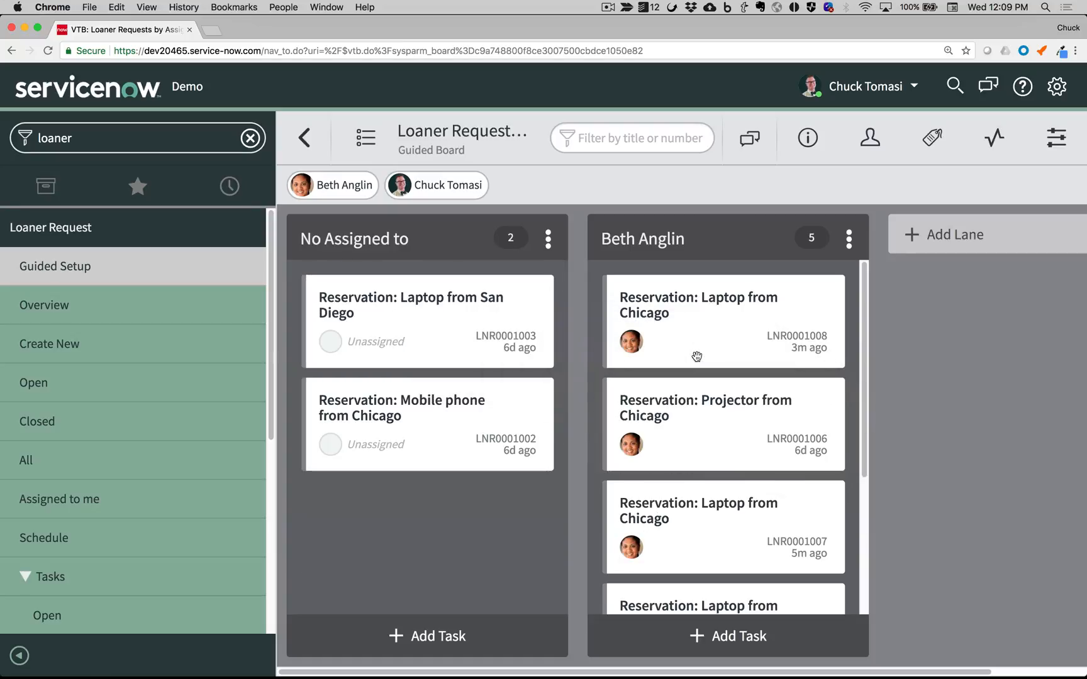
click(44, 305)
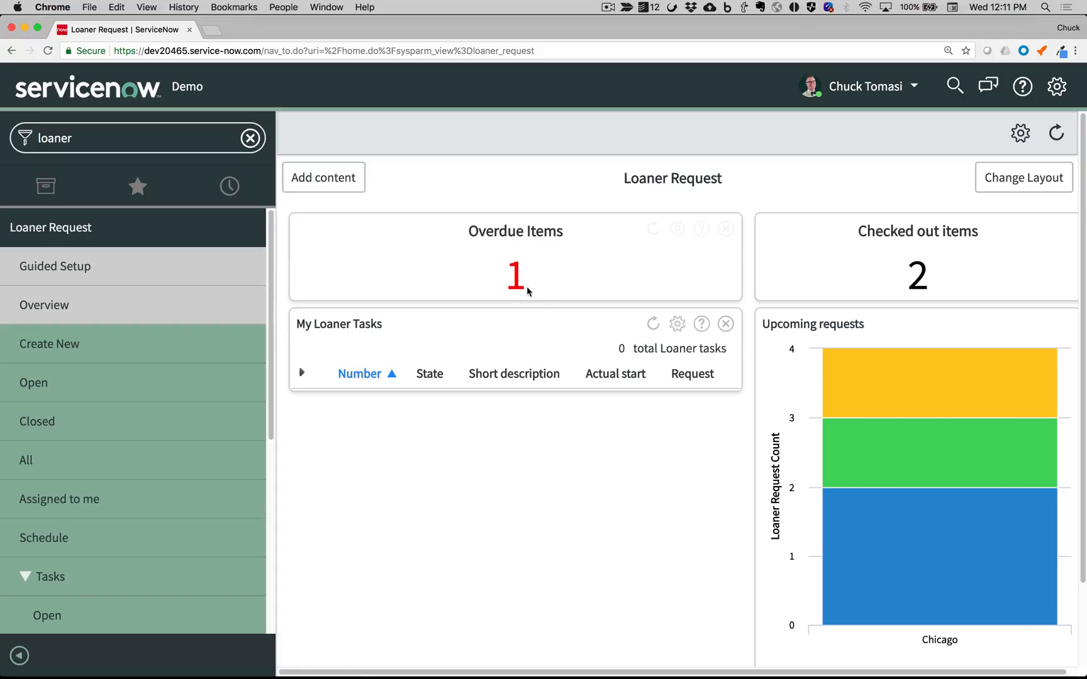